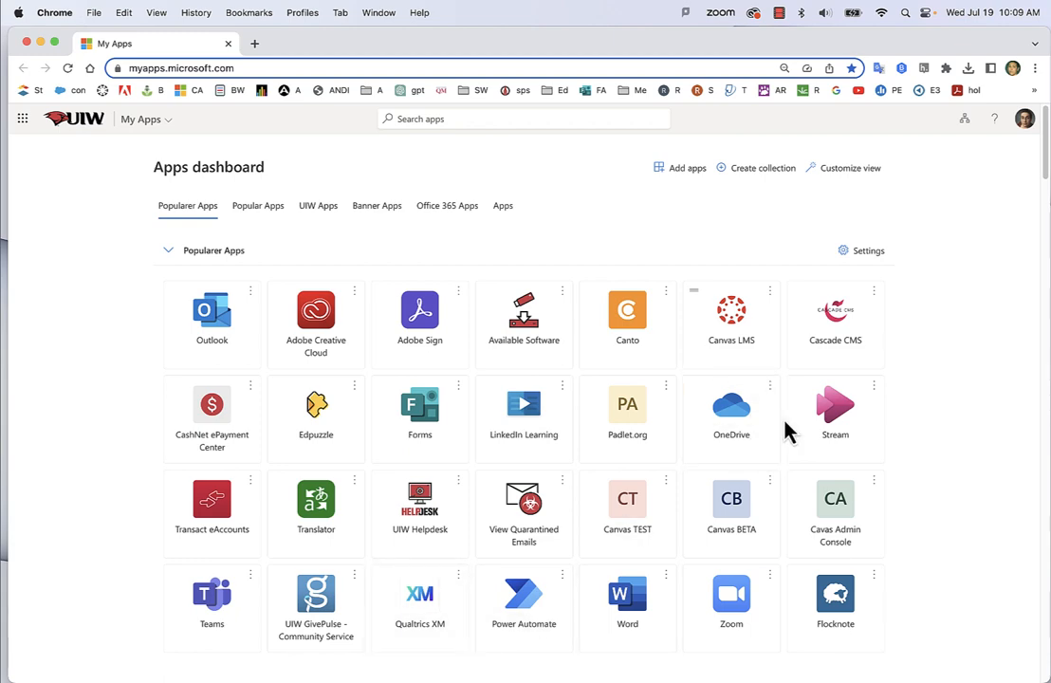
Launch Stream from the Apps dashboard and open the 'Meet Adela' video.
click(835, 408)
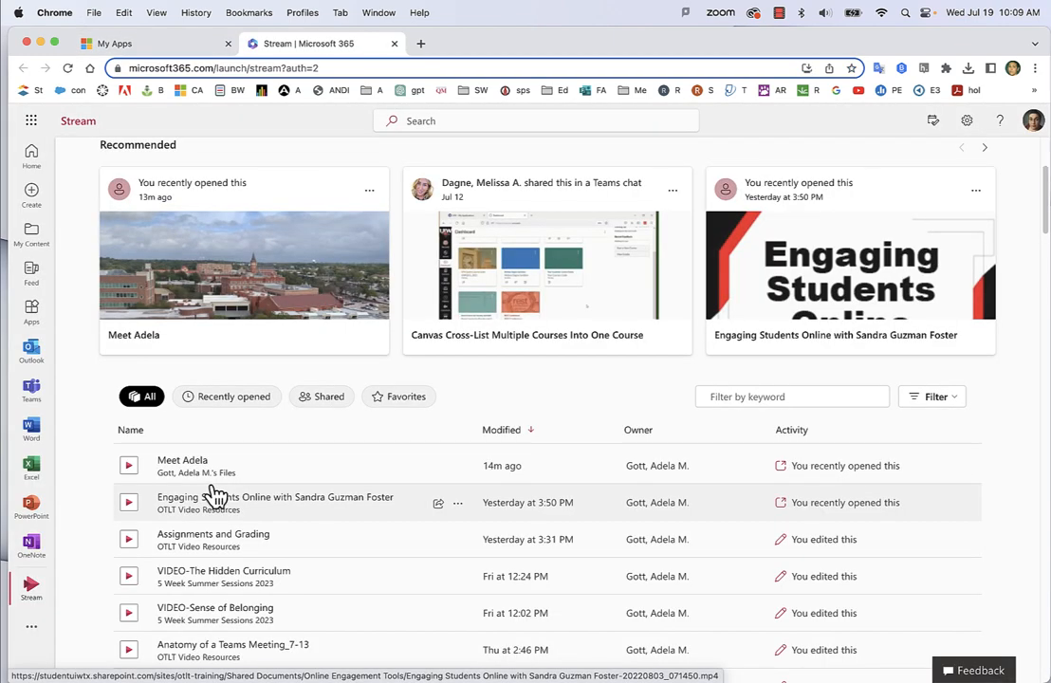
click(182, 460)
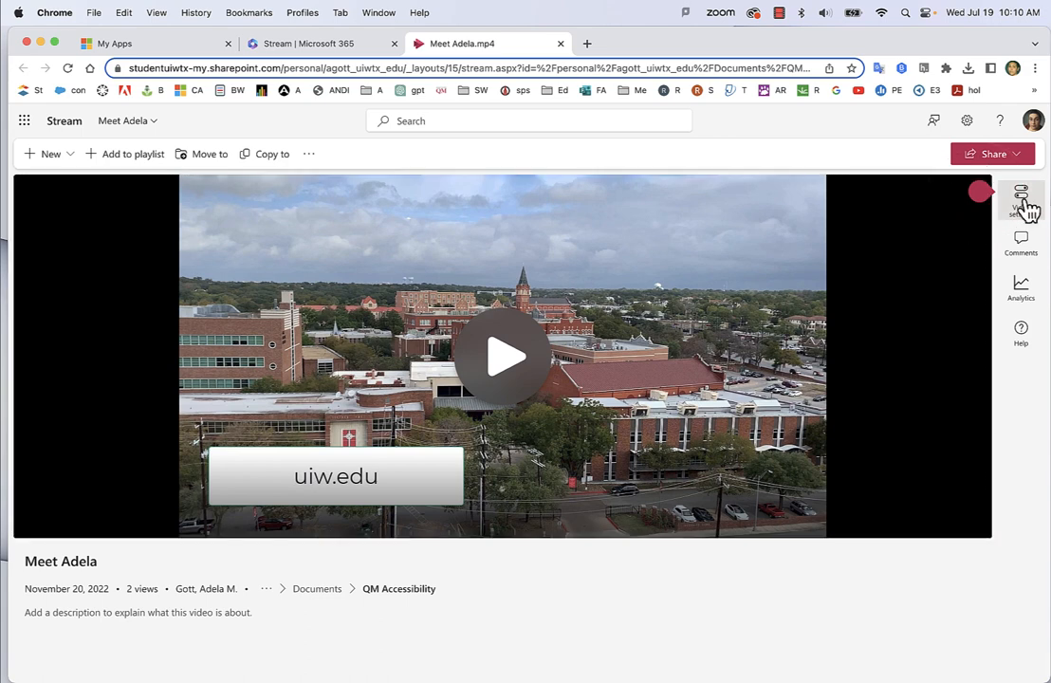
From Video settings, generate a transcript and captions in English (United States) for Meet Adela.
click(1020, 199)
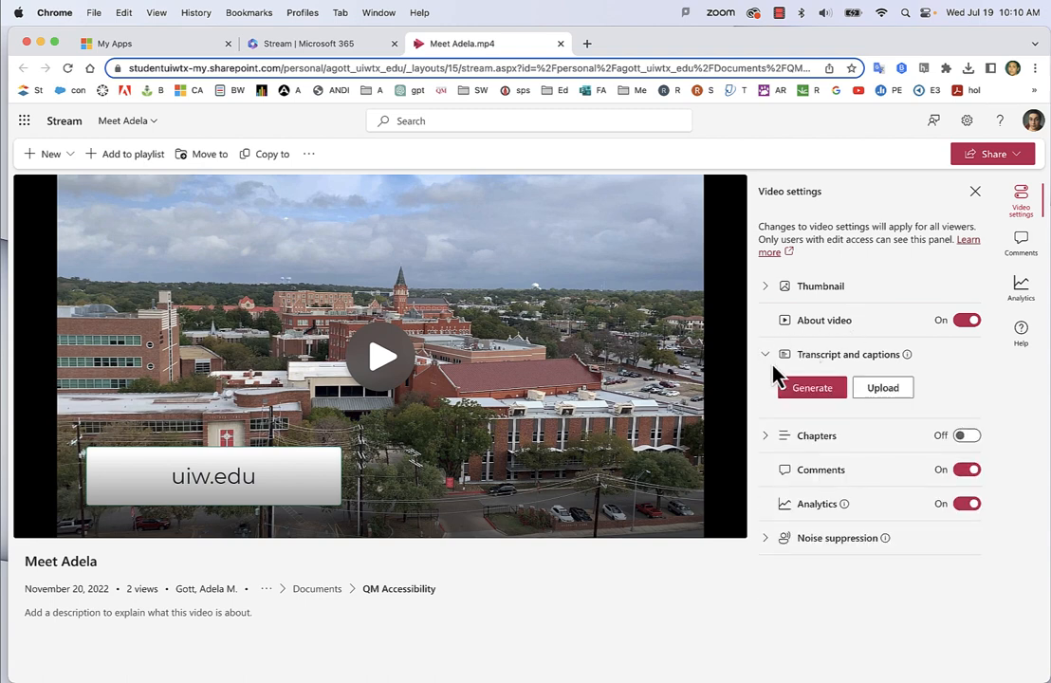
click(812, 387)
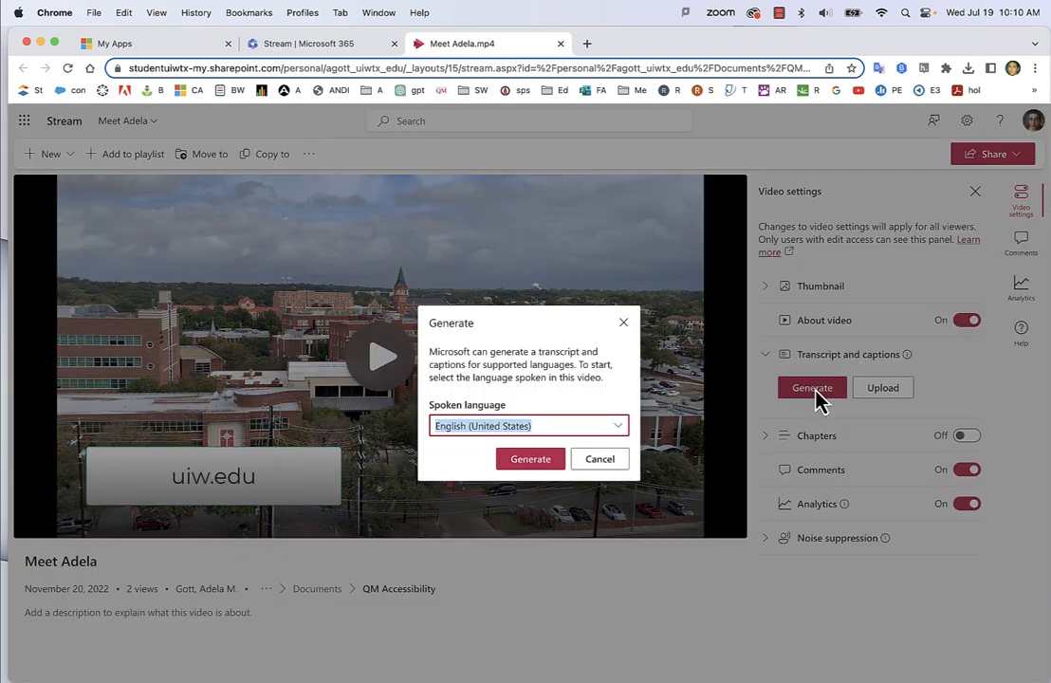
click(529, 457)
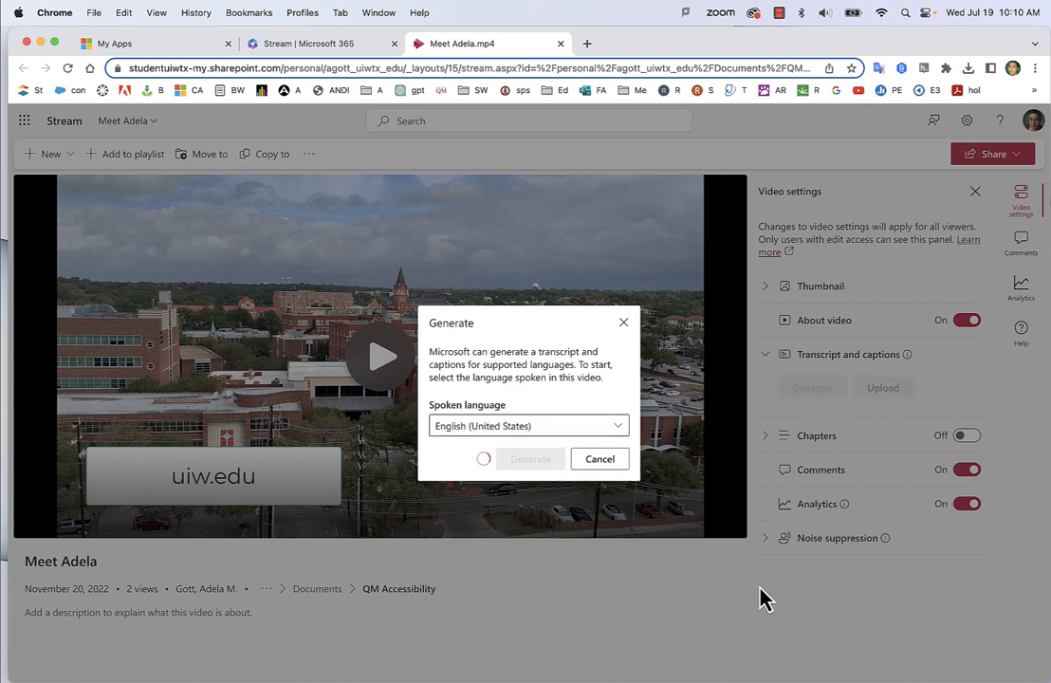
click(530, 457)
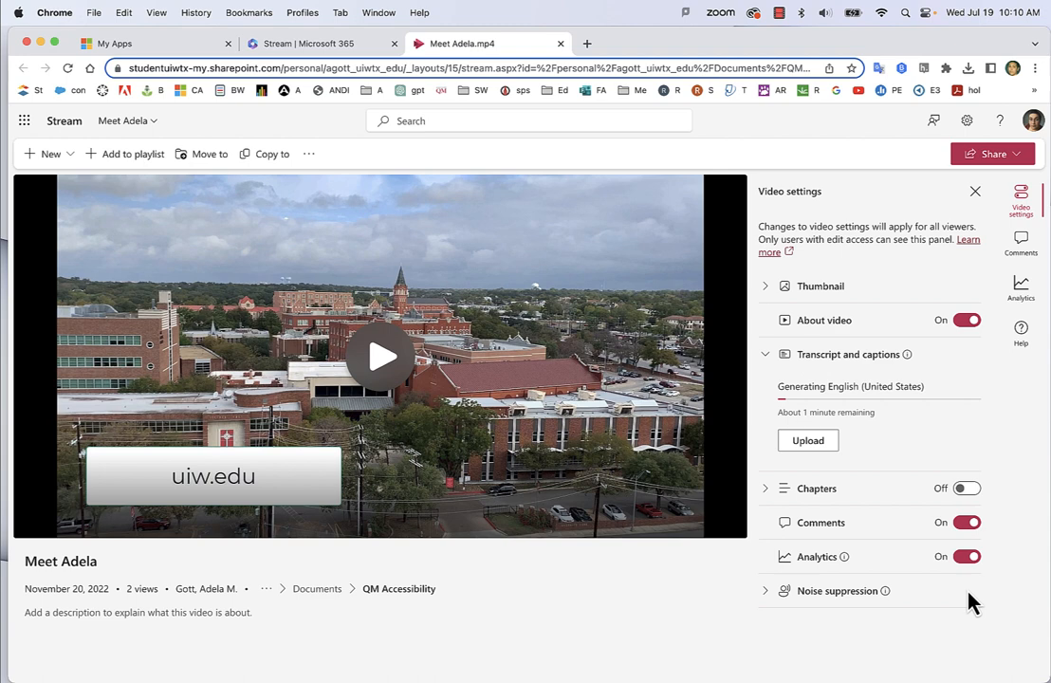
click(975, 190)
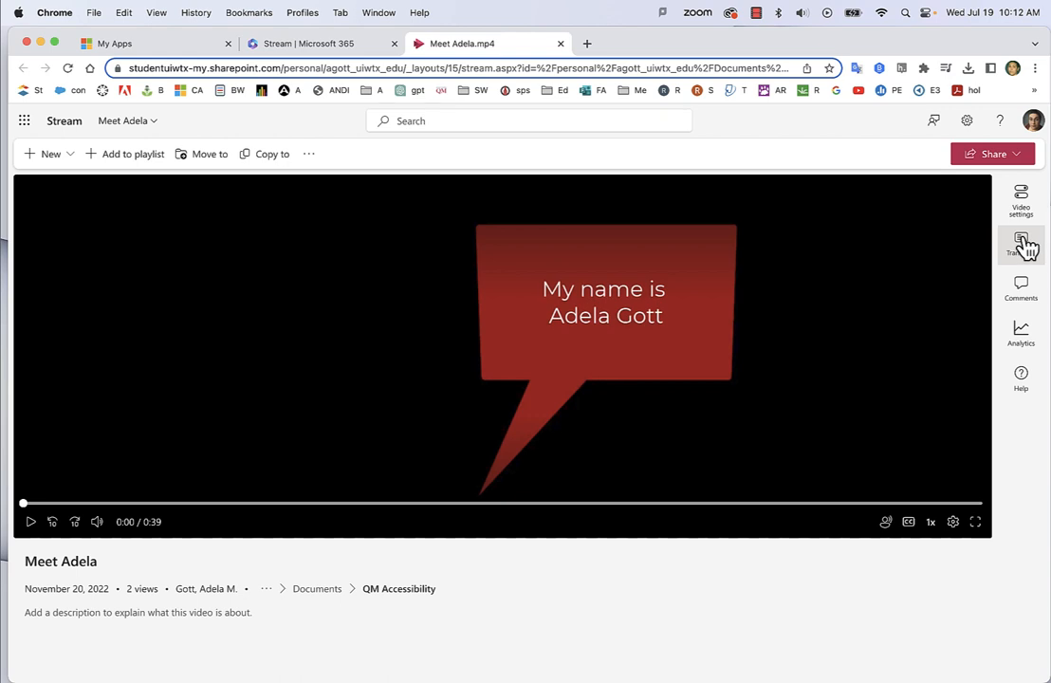
Show the Transcript panel and put its first paragraph into edit mode.
click(1020, 245)
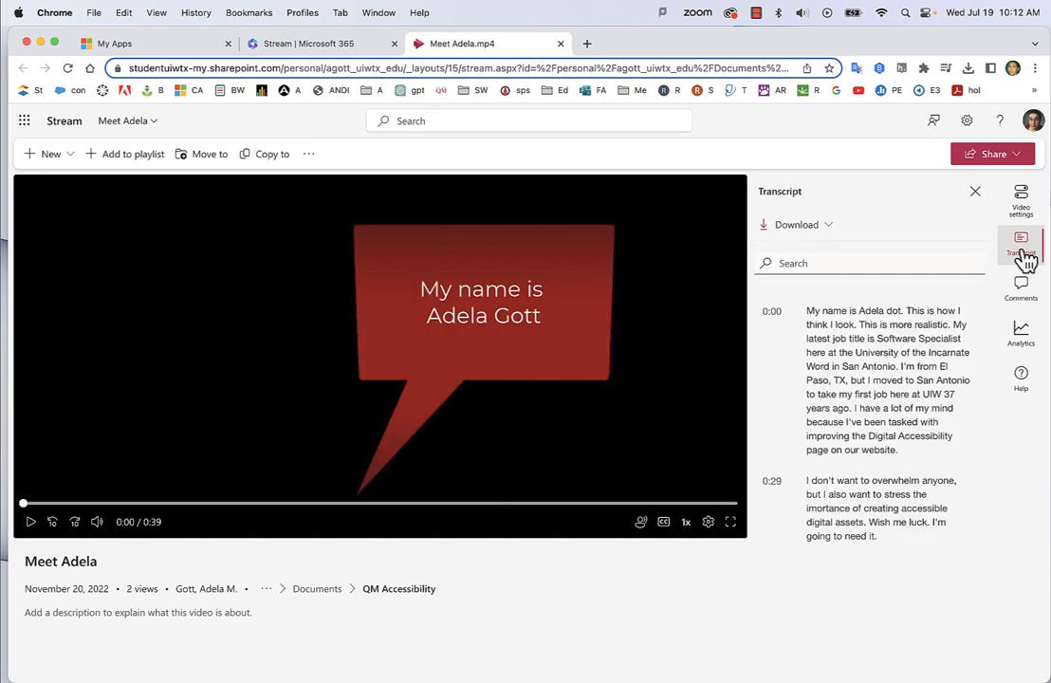
mouse_move(983, 294)
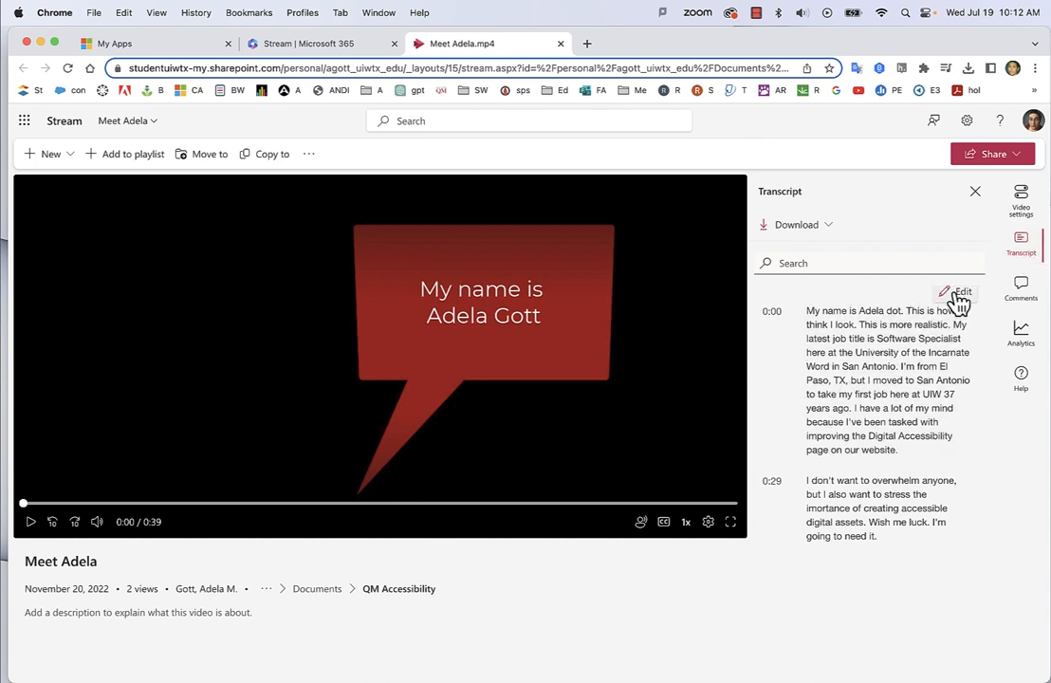
click(956, 292)
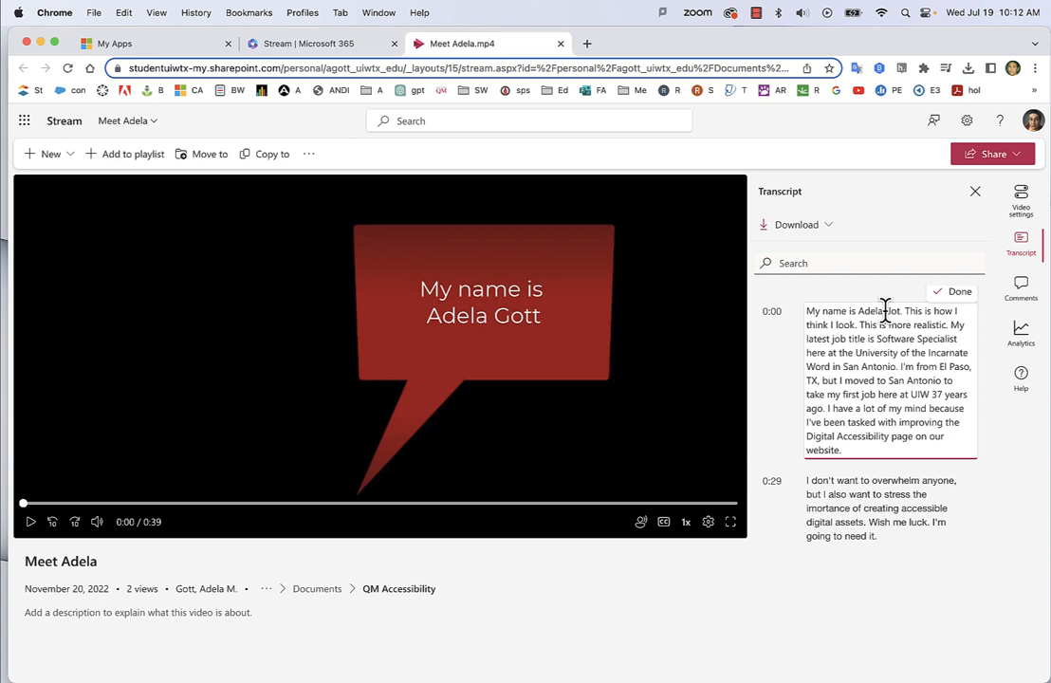
mouse_move(888, 311)
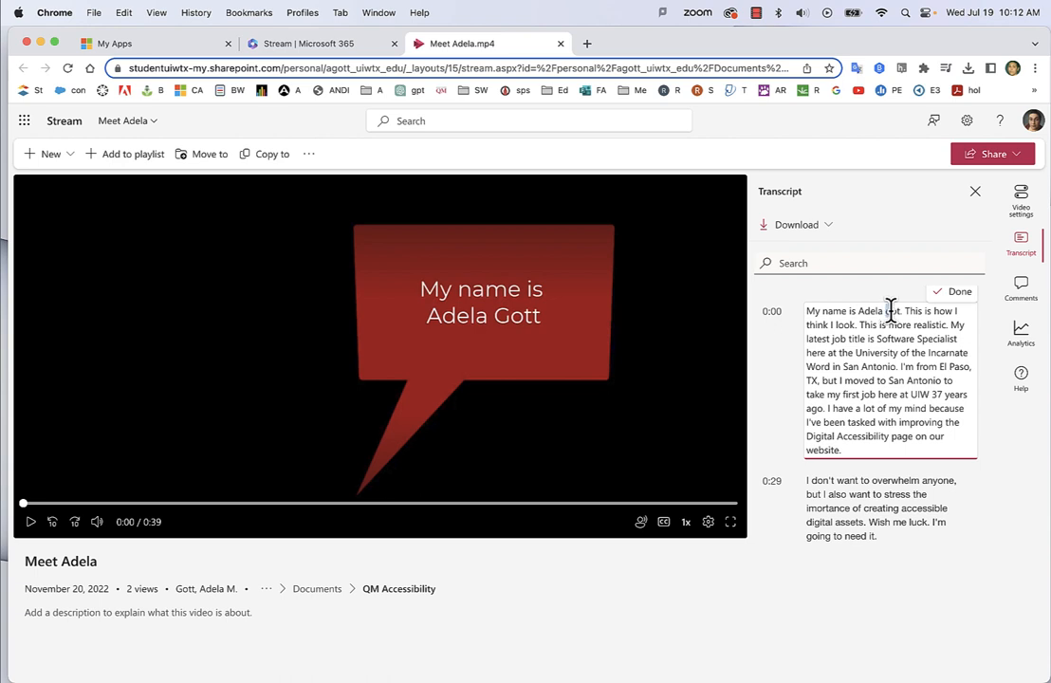